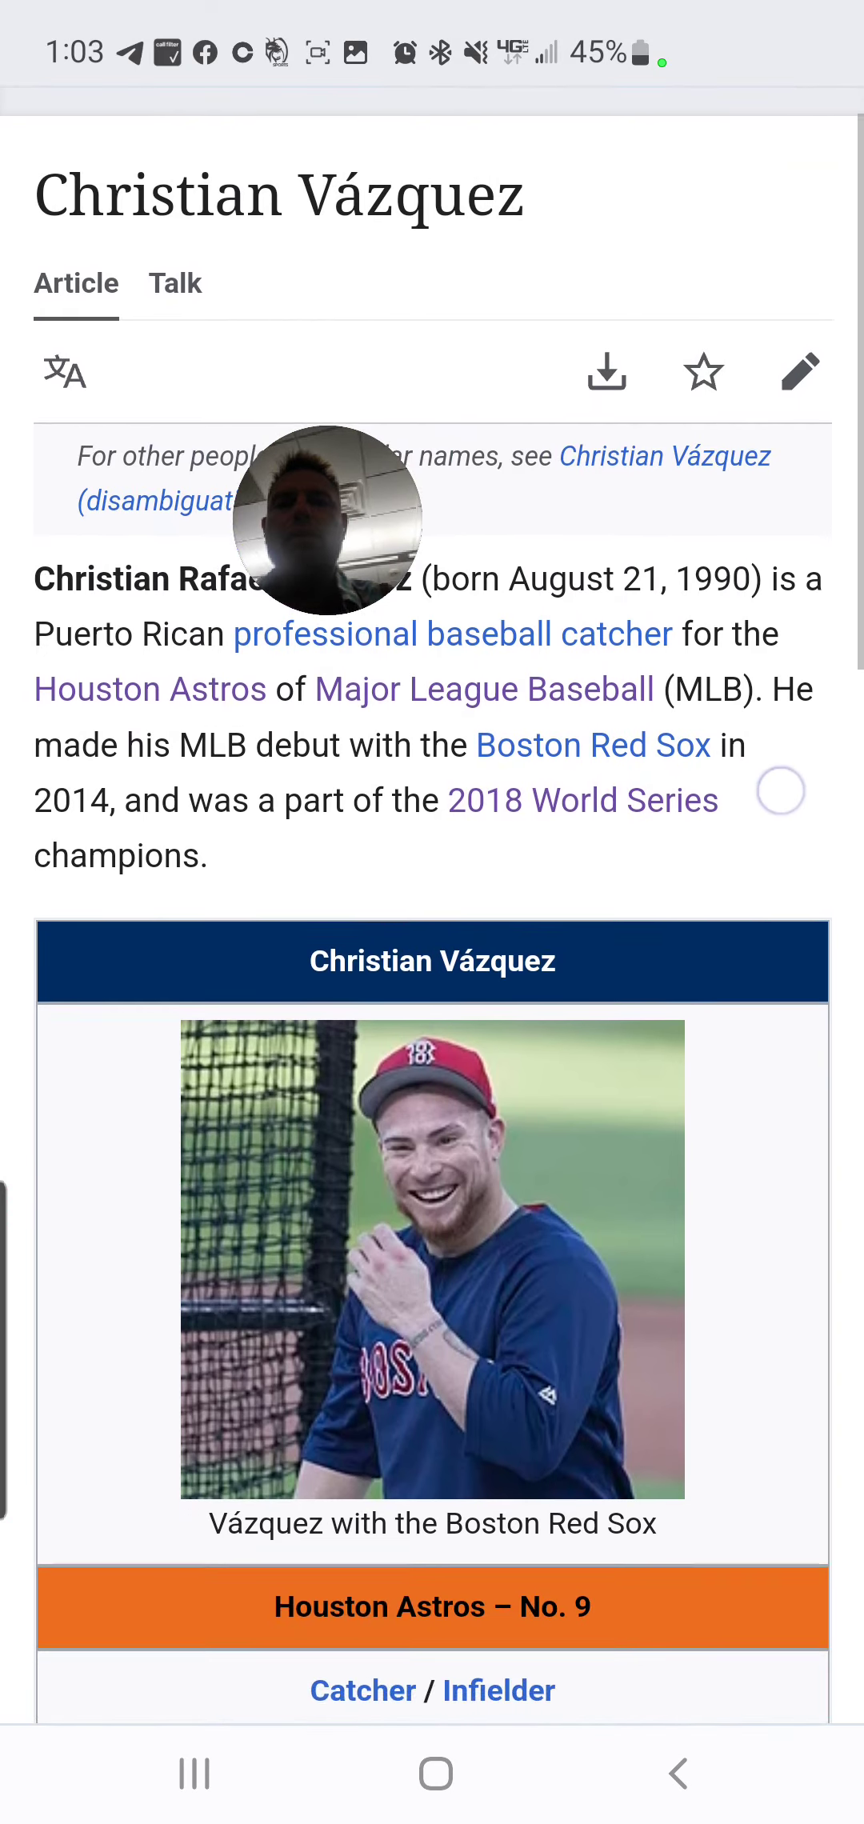
Browse the Gallery screenshot marking 1709 as the 267th prime, then return to the date calculator.
{"action": "scroll", "scroll_direction": "down", "scroll_amount": 3}
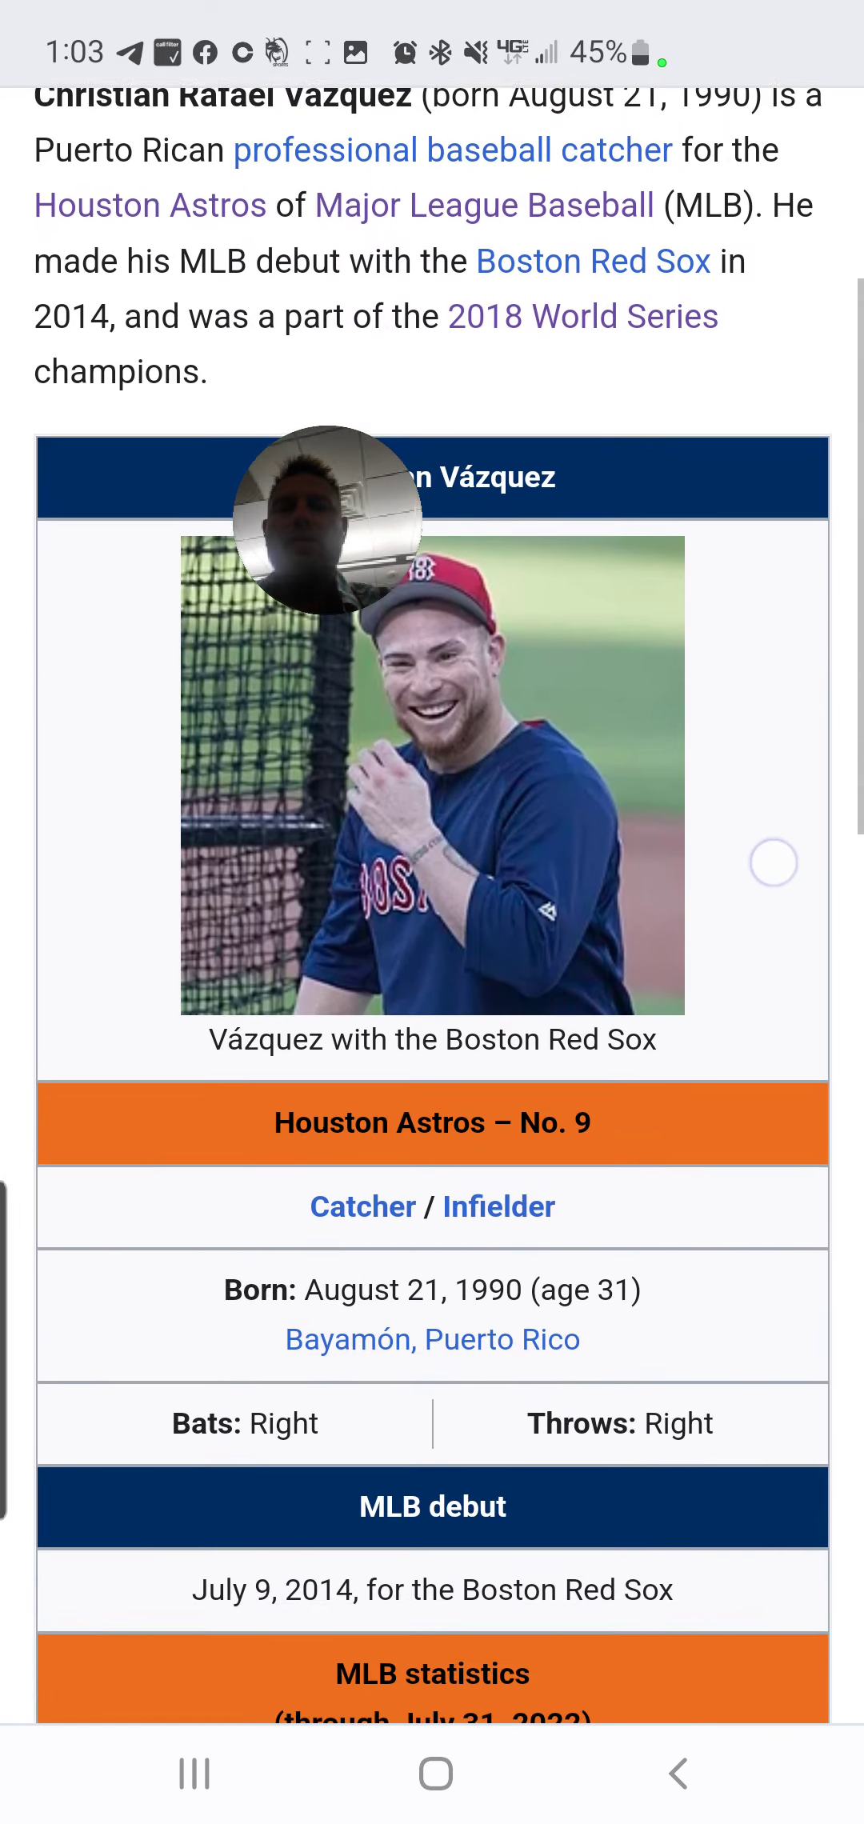
{"action": "scroll", "scroll_direction": "down", "scroll_amount": 3}
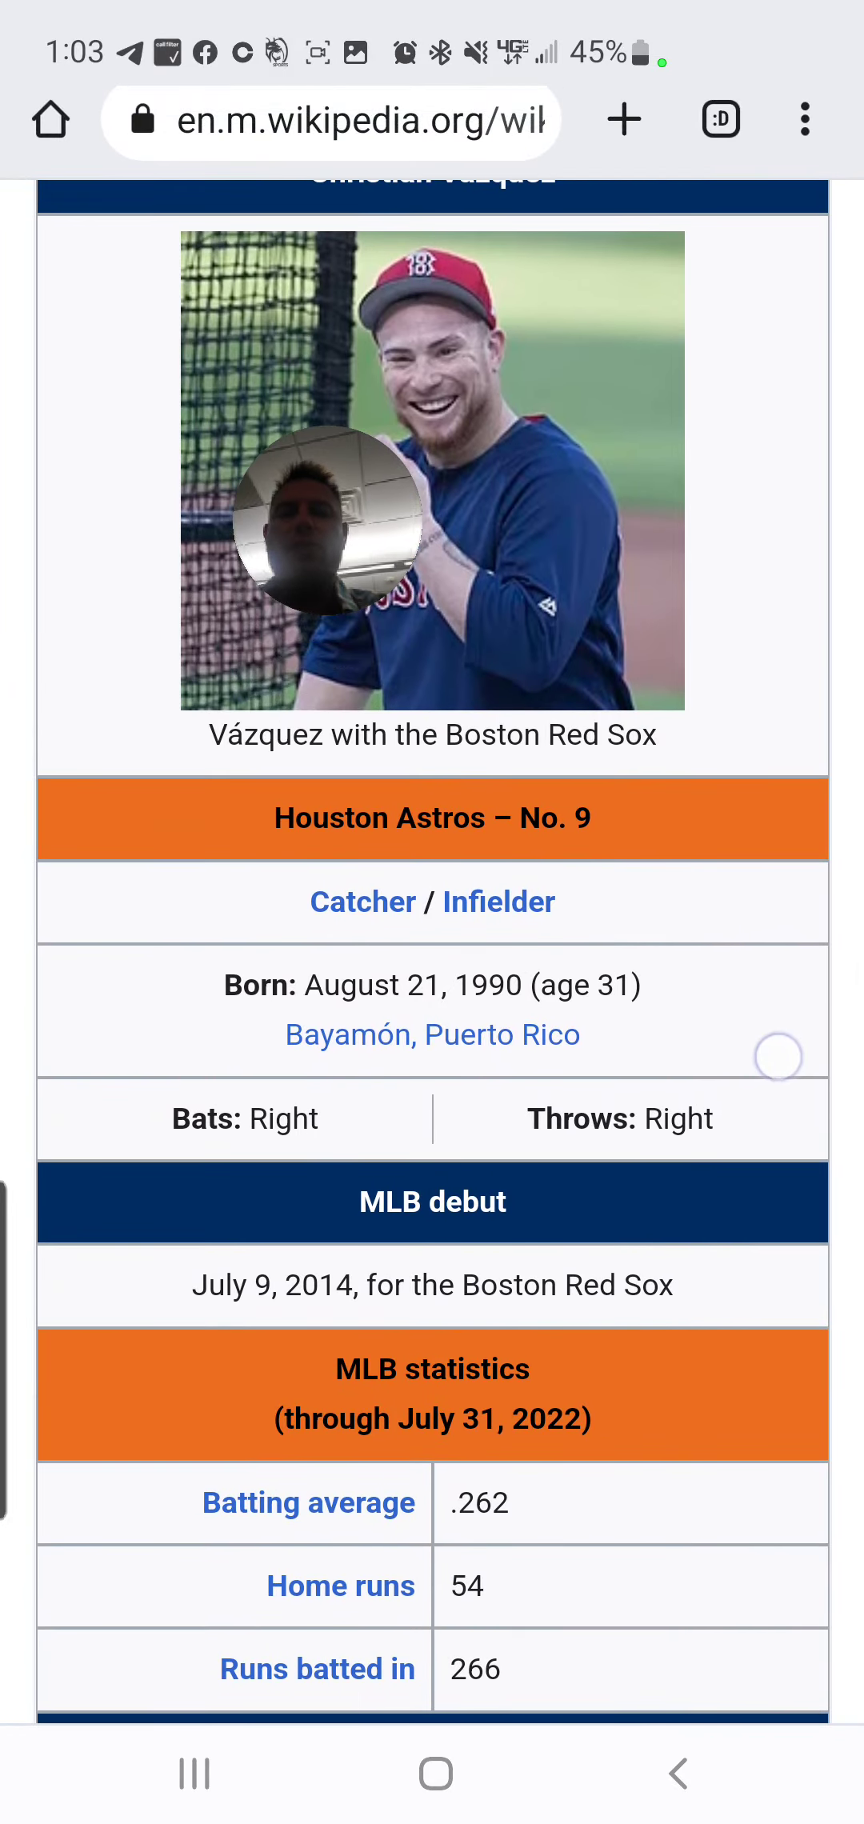
{"action": "scroll", "scroll_direction": "down", "scroll_amount": 3}
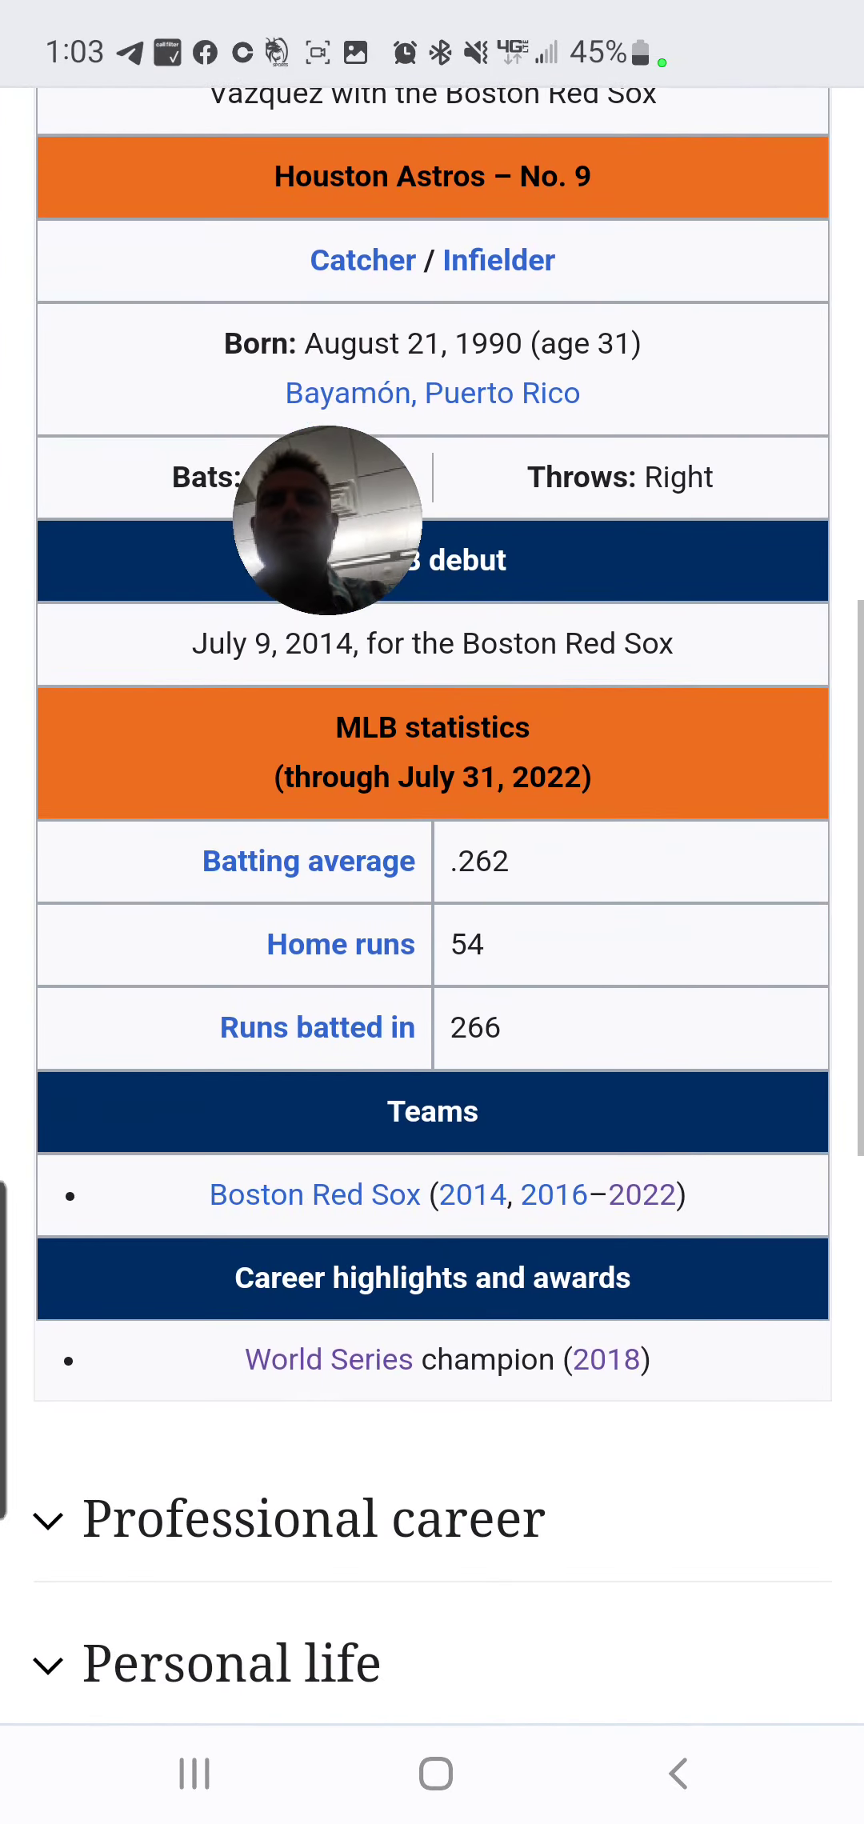
{"action": "left_click_drag", "start_coordinate": [544, 1423], "coordinate": [703, 1423]}
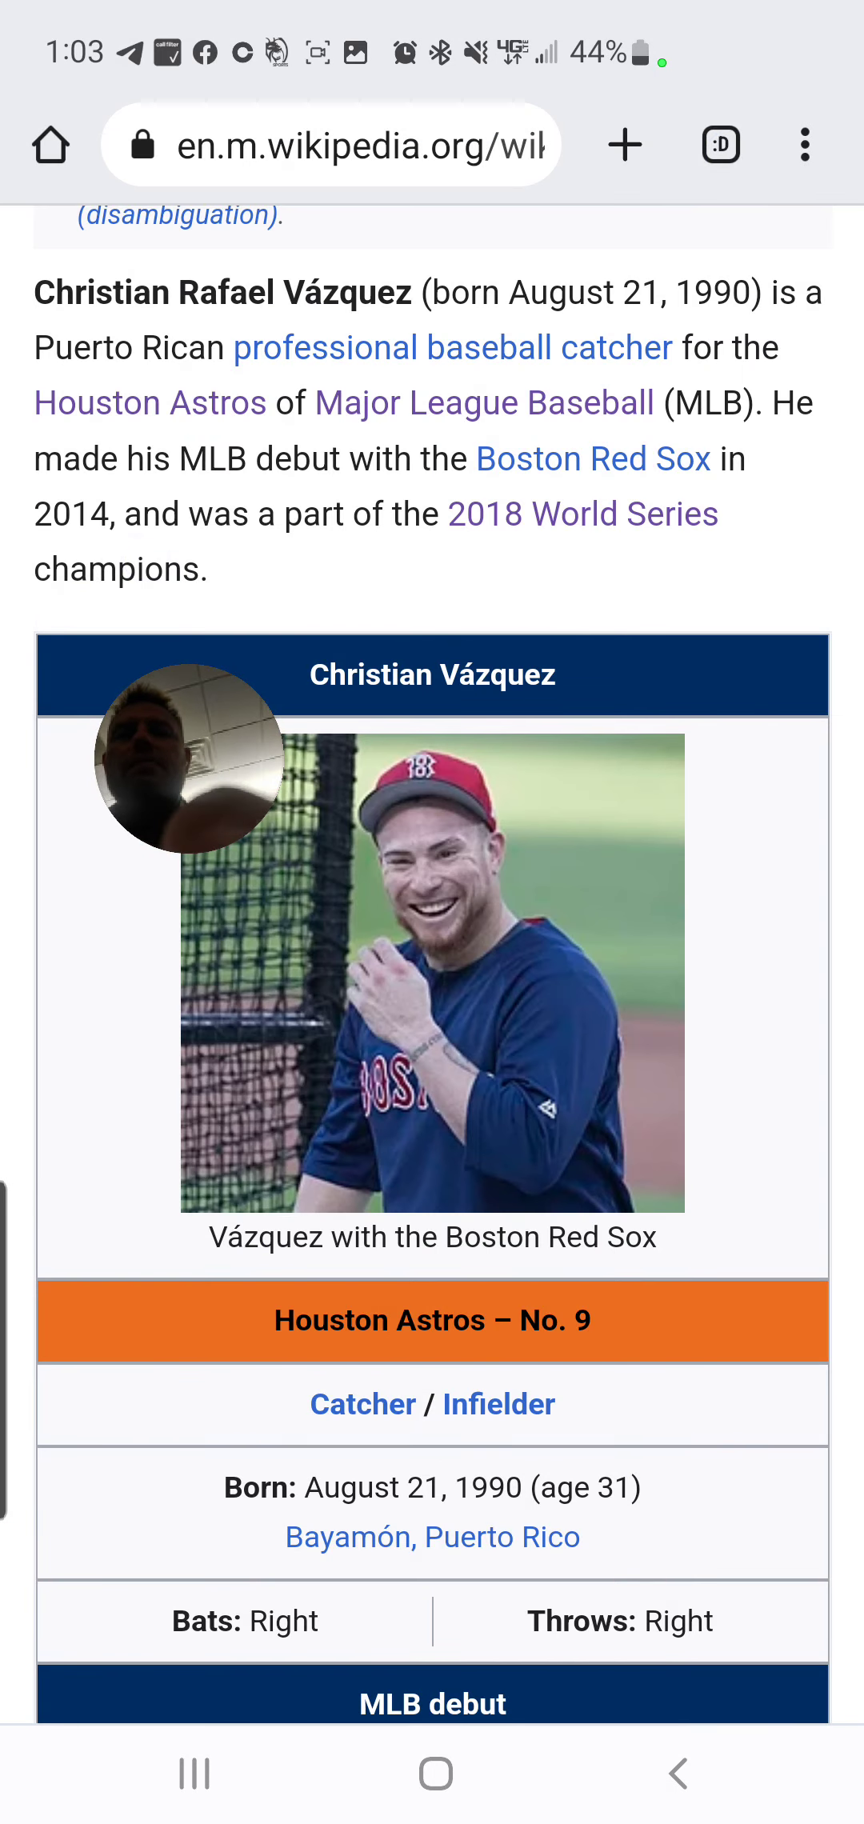
{"action": "left_click_drag", "start_coordinate": [41, 558], "coordinate": [180, 553]}
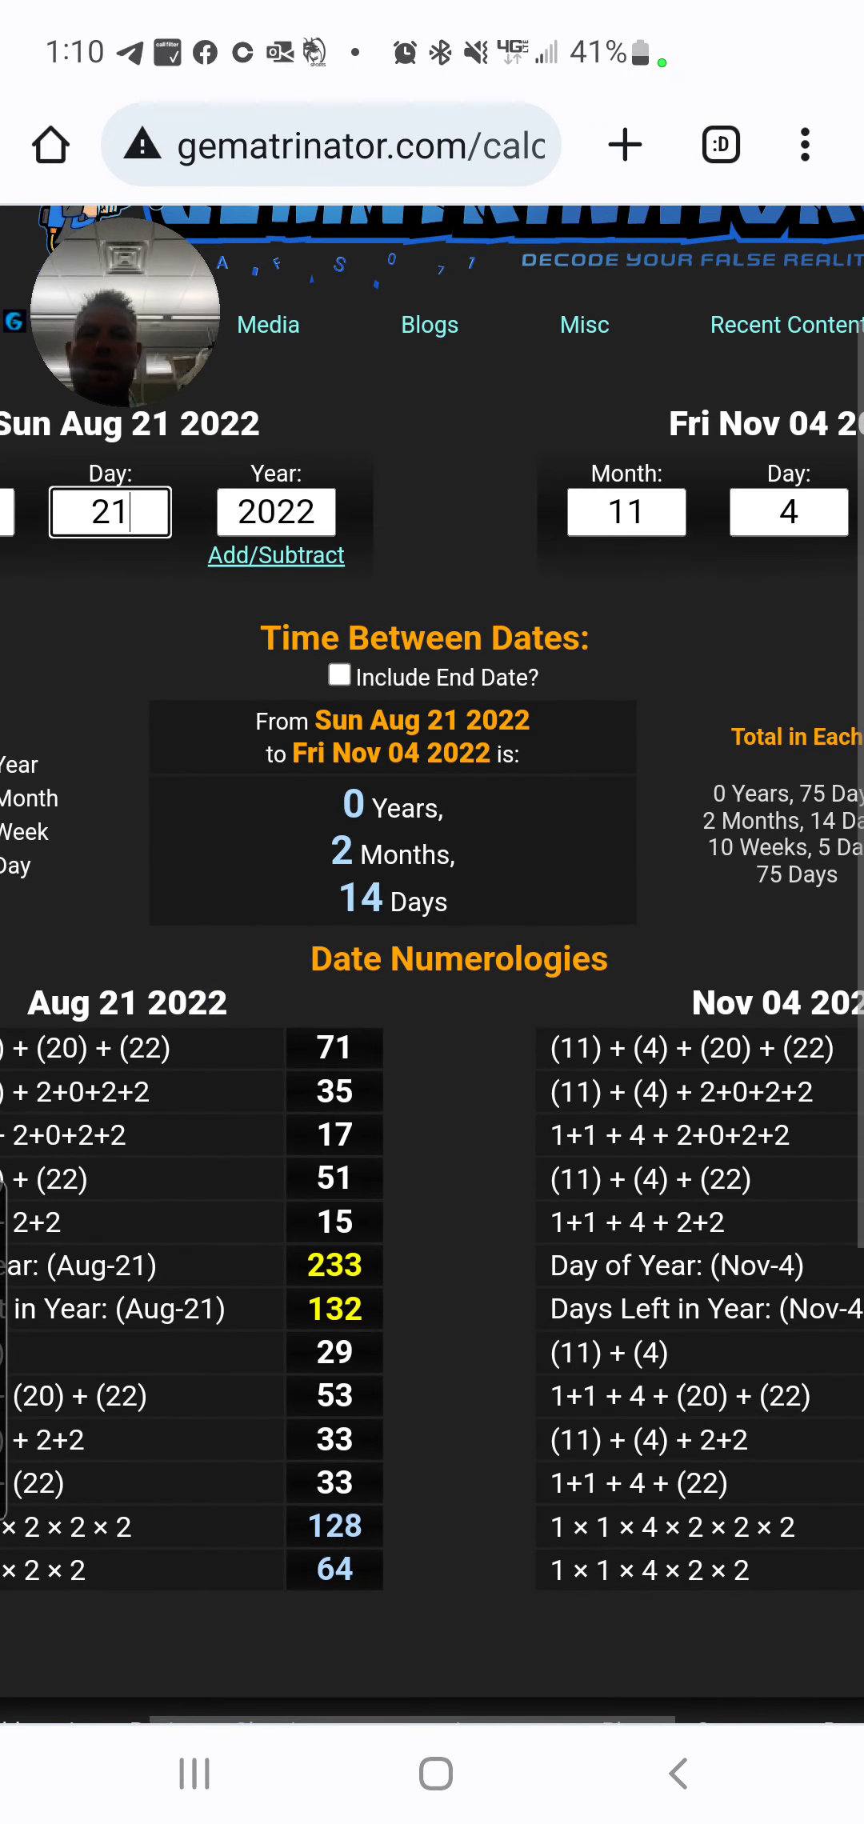
{"action": "scroll", "scroll_direction": "right", "scroll_amount": 3}
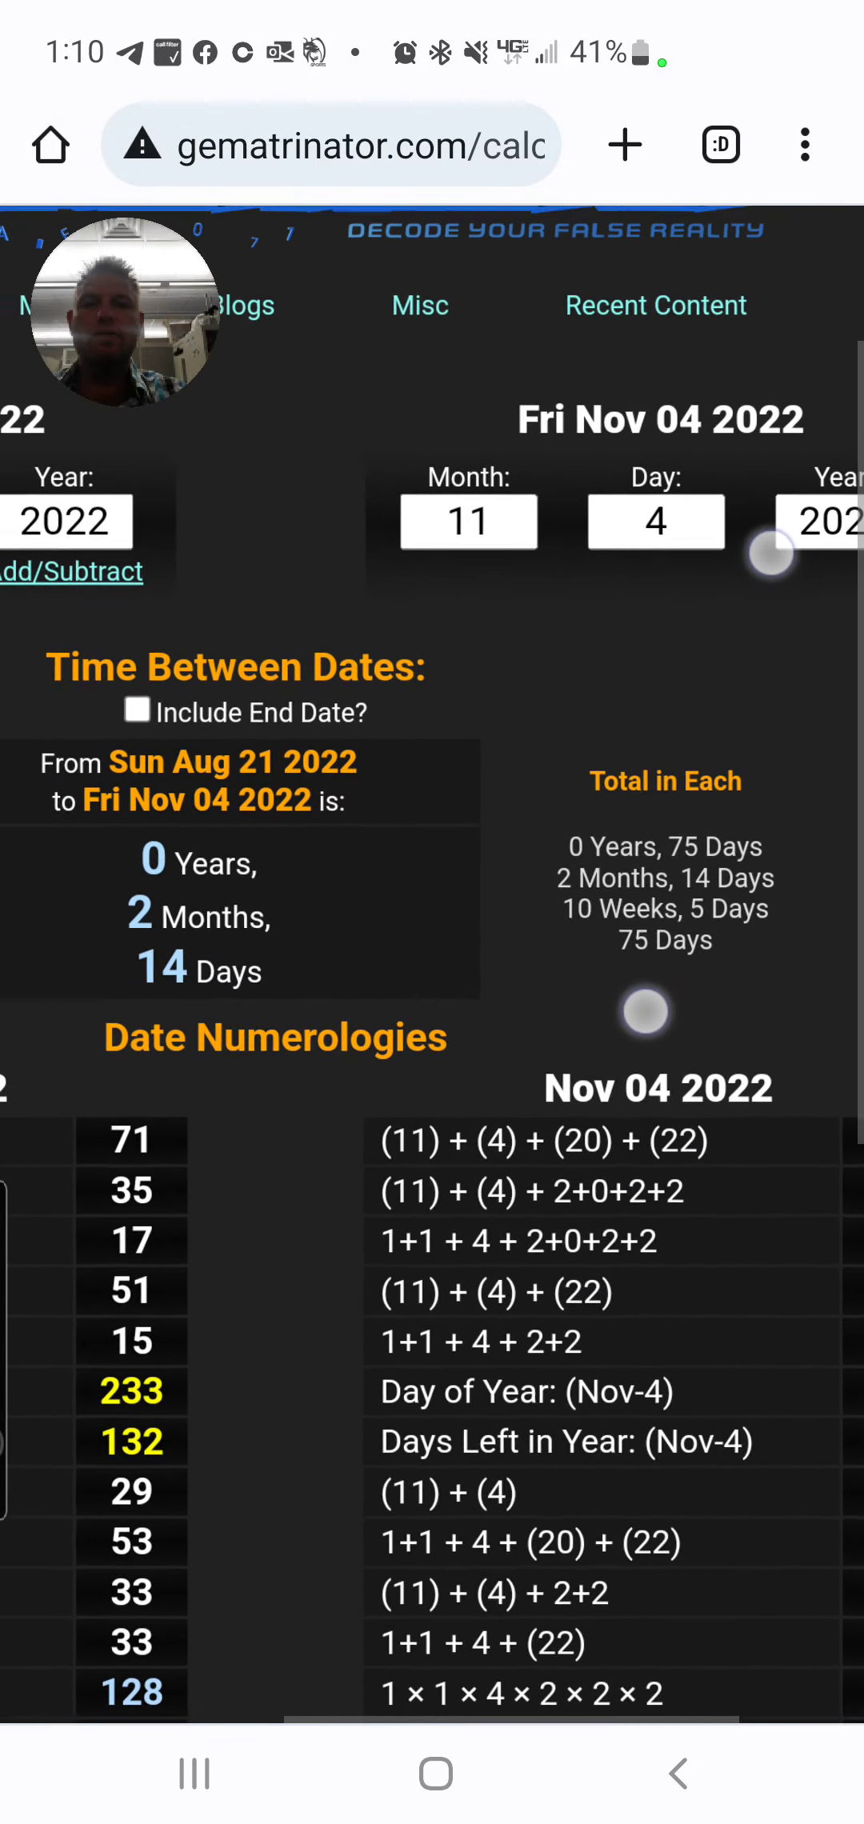
{"action": "scroll", "scroll_direction": "down", "scroll_amount": 3}
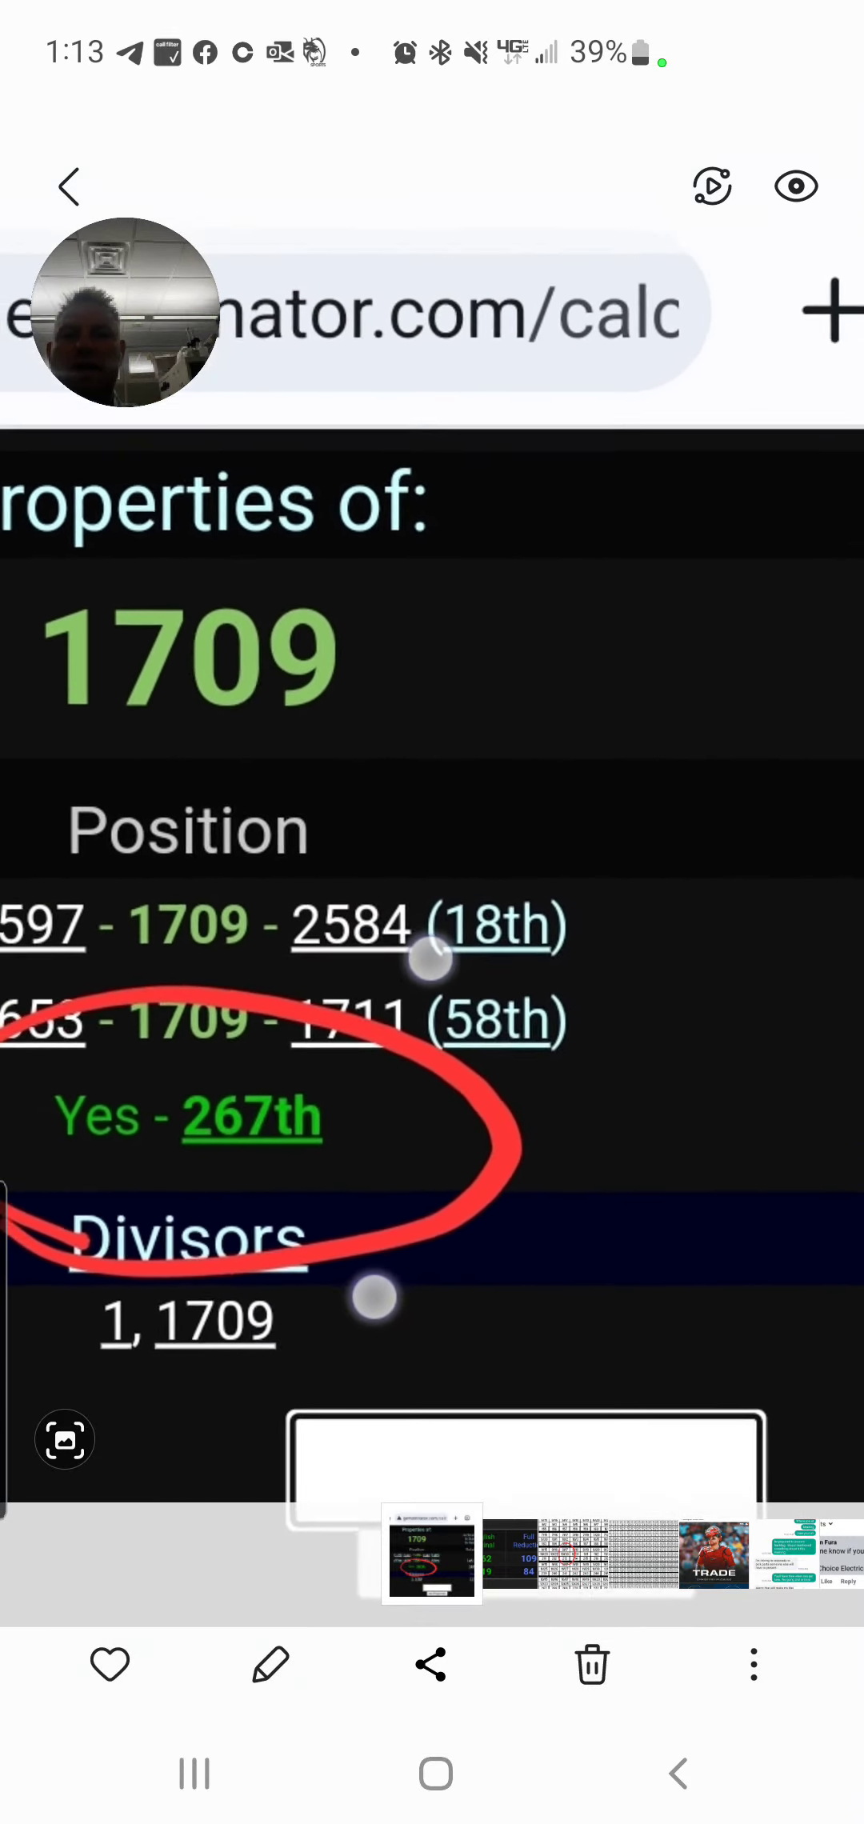
{"action": "scroll", "scroll_direction": "down", "scroll_amount": 3}
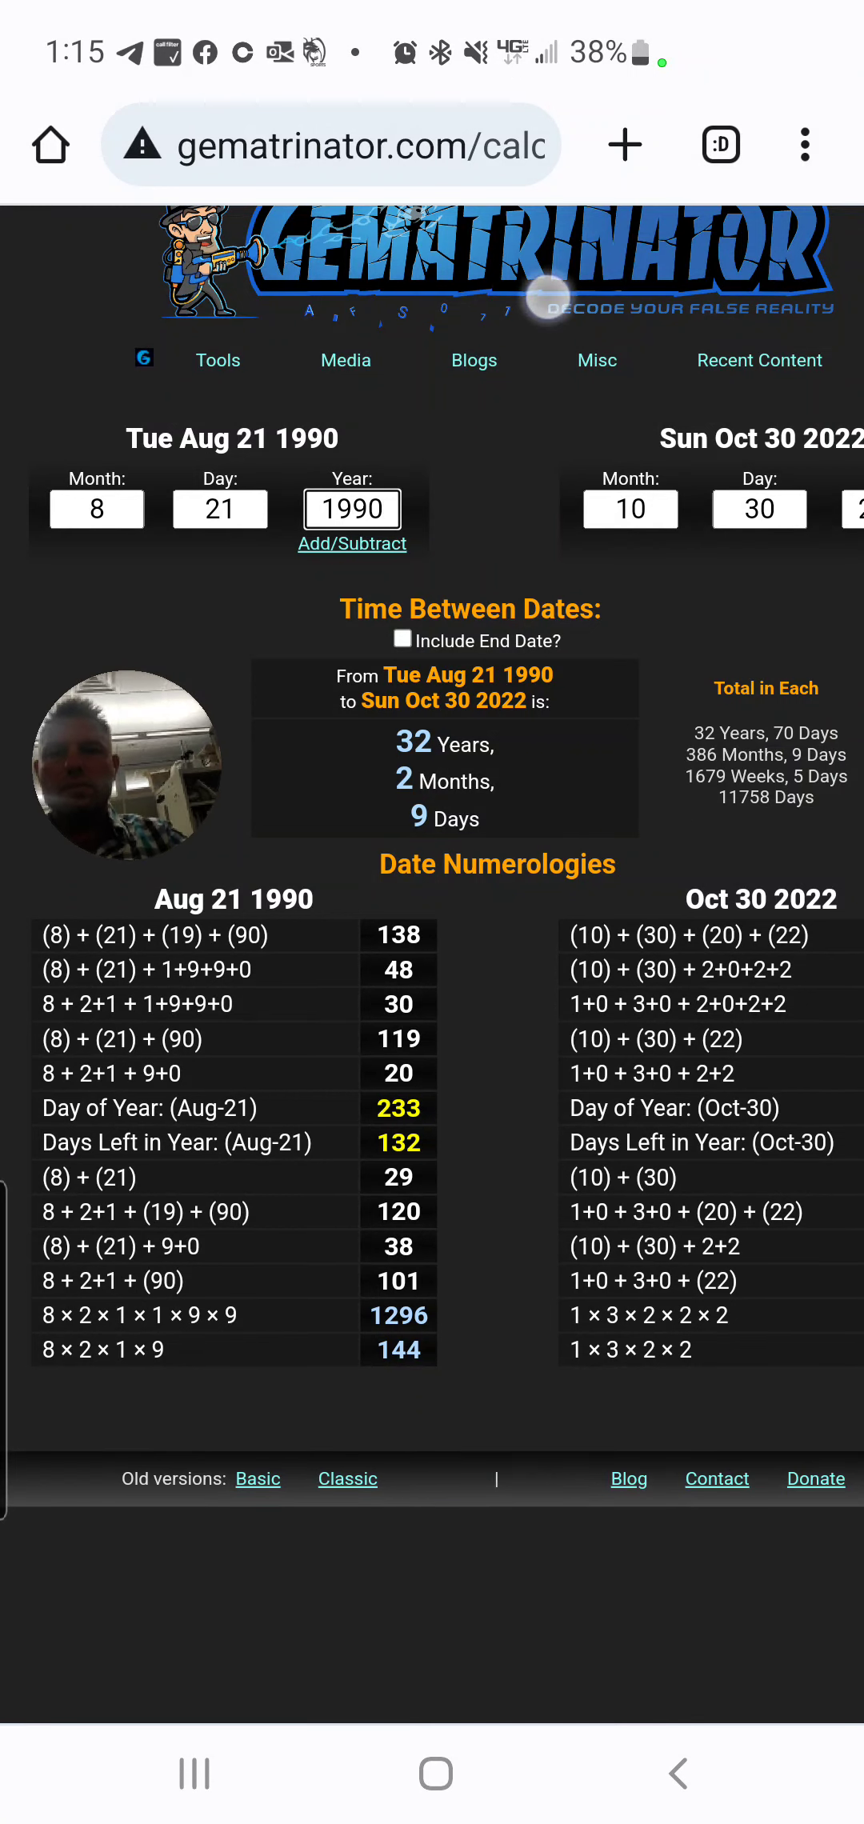
{"action": "left_click_drag", "start_coordinate": [104, 569], "coordinate": [385, 569]}
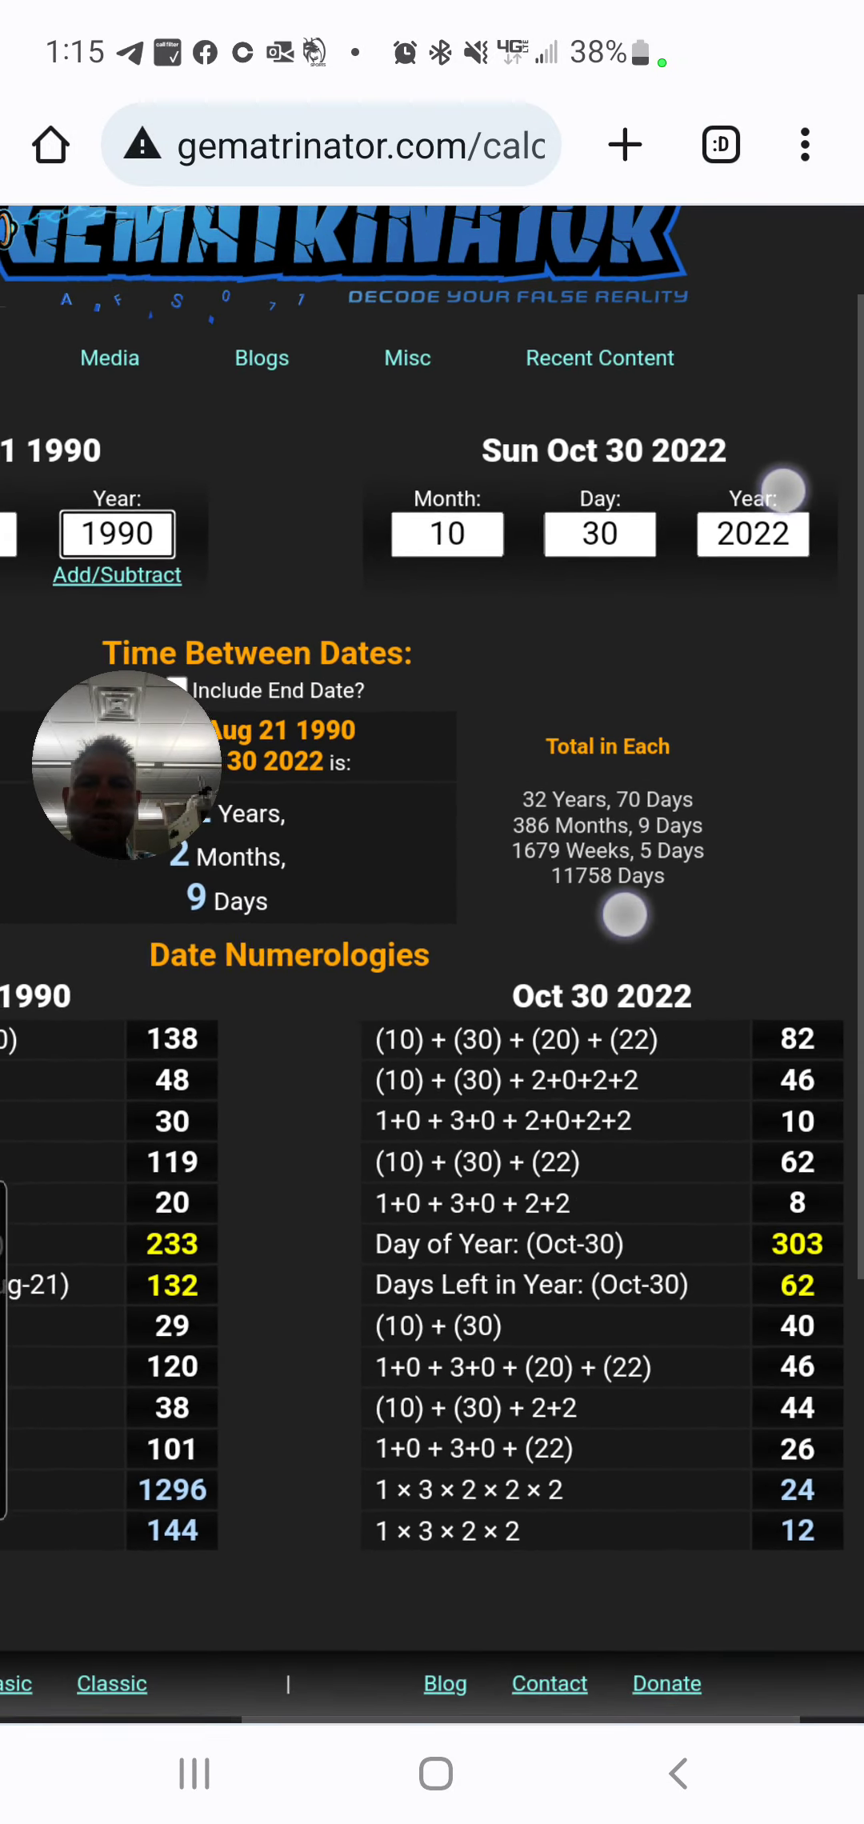
{"action": "scroll", "scroll_direction": "down", "scroll_amount": 3}
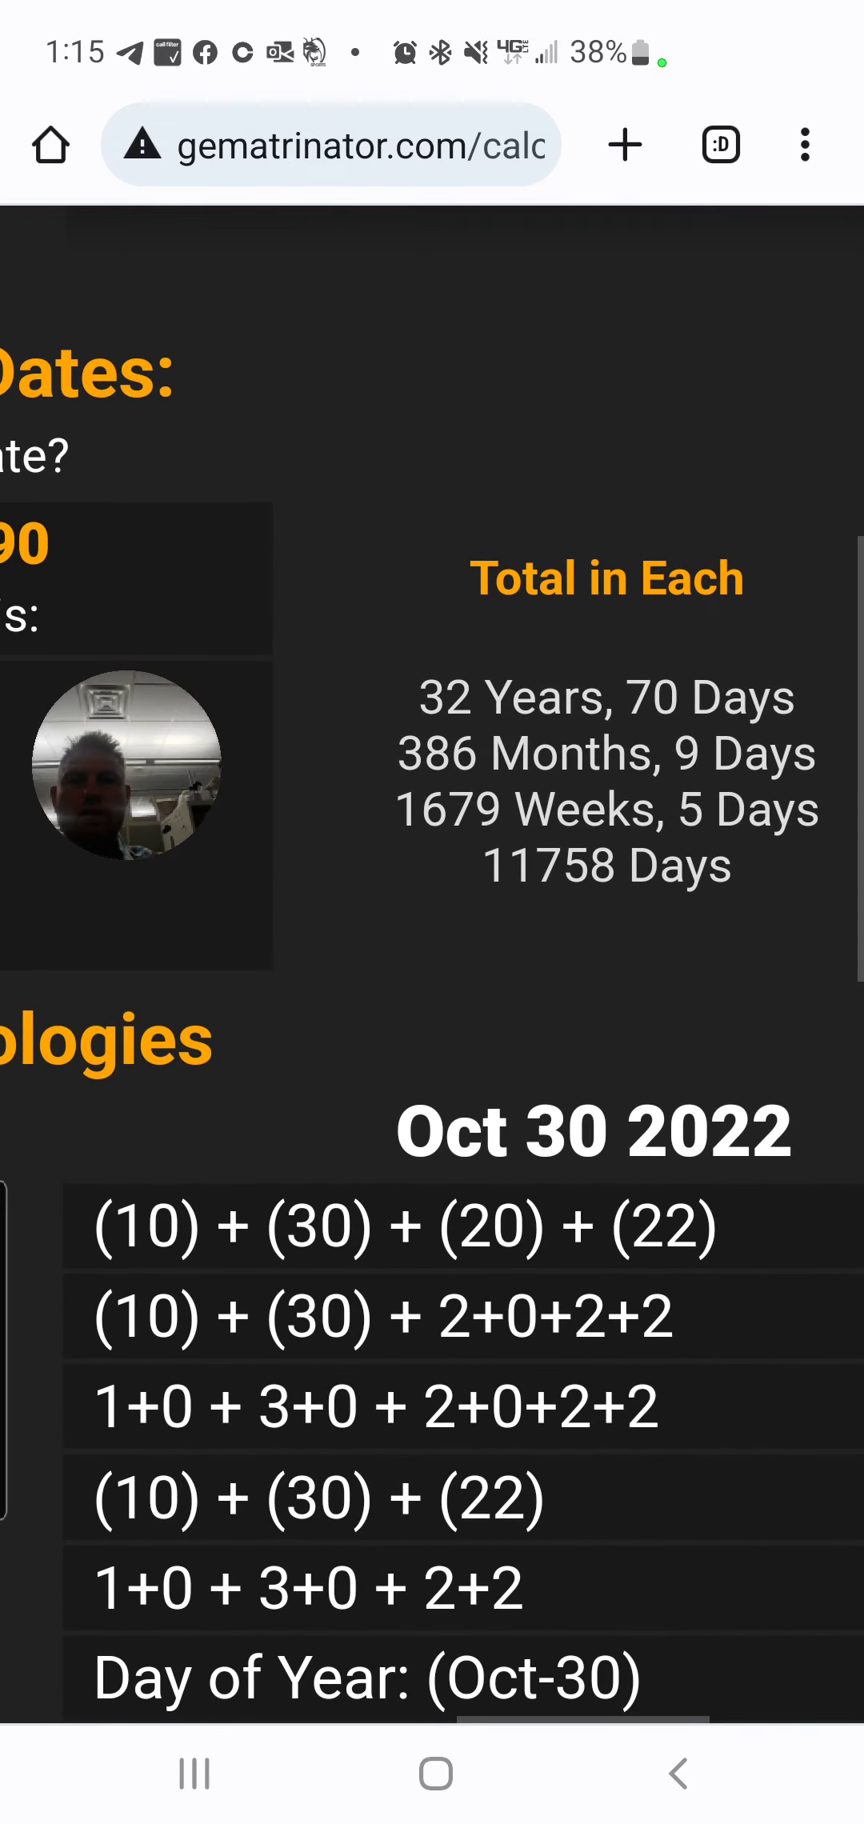
{"action": "left_click_drag", "start_coordinate": [436, 730], "coordinate": [762, 730]}
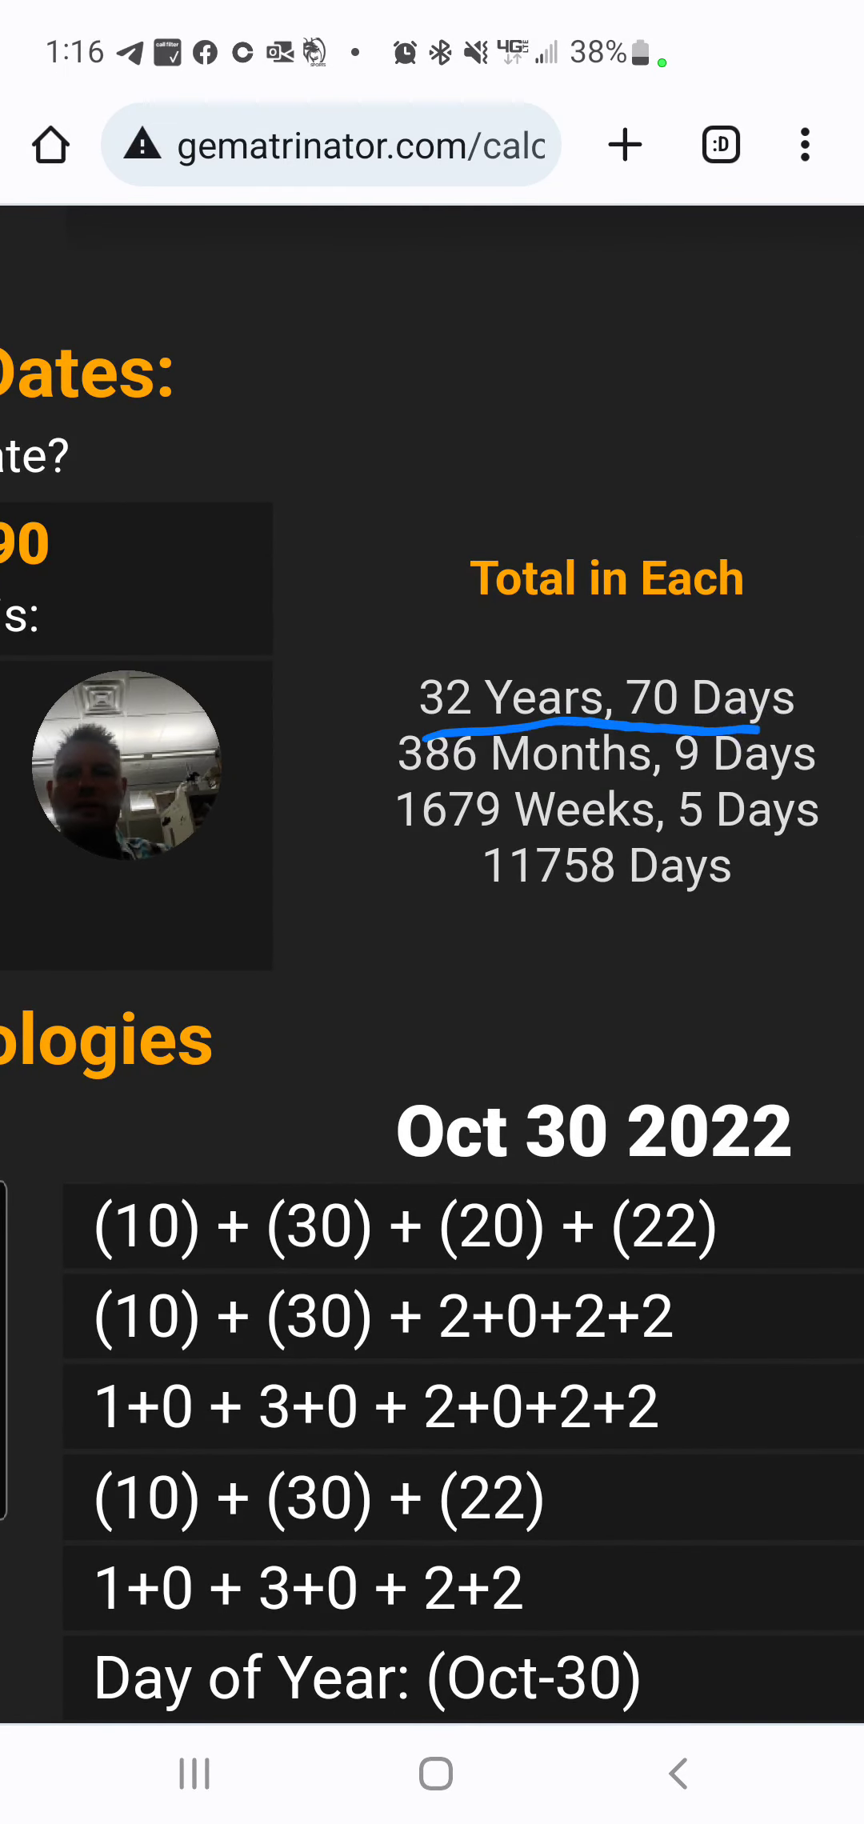
{"action": "scroll", "scroll_direction": "down", "scroll_amount": 3}
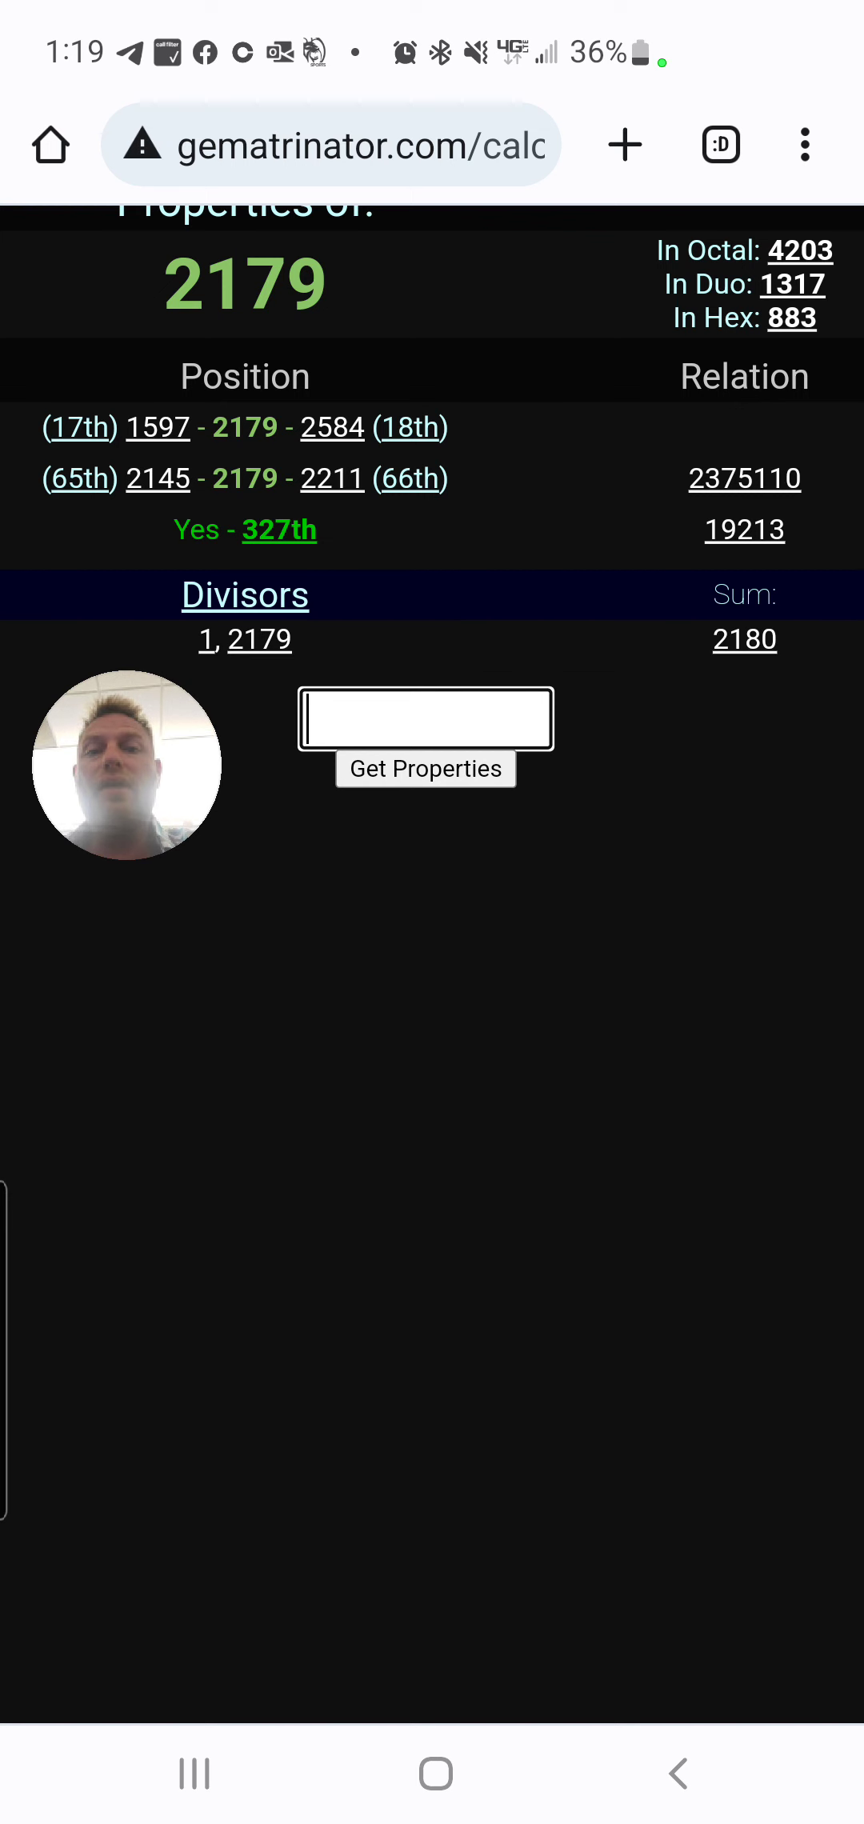
Show the open tabs overview listing the date calculator and number properties tabs.
{"action": "left_click", "coordinate": [721, 144]}
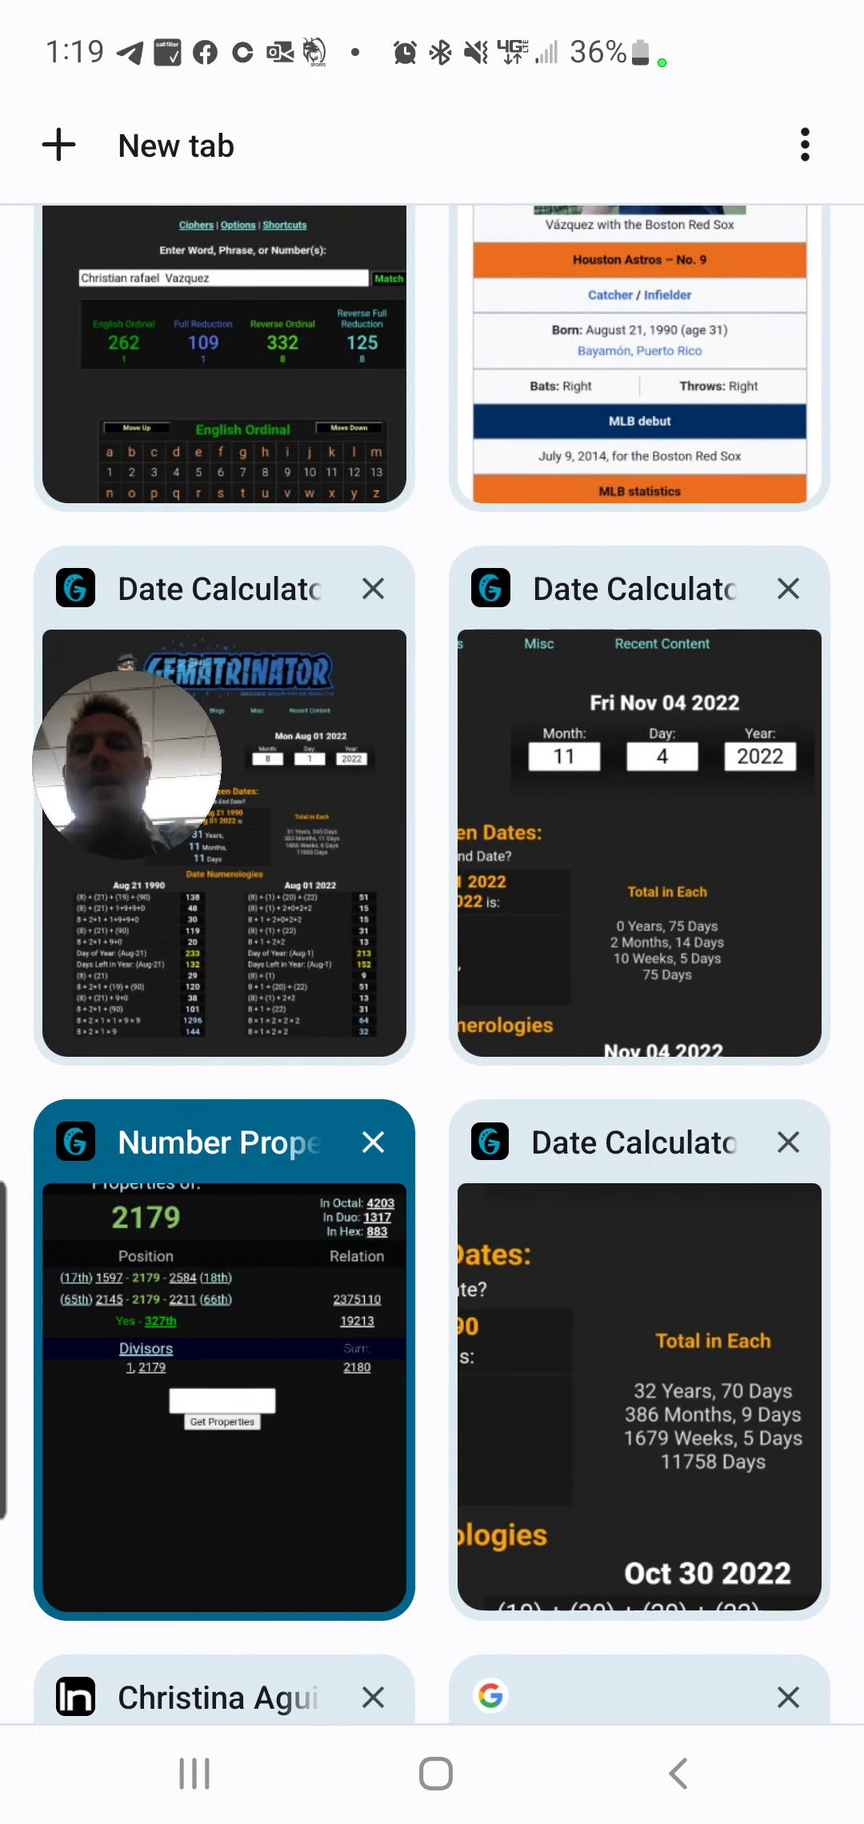